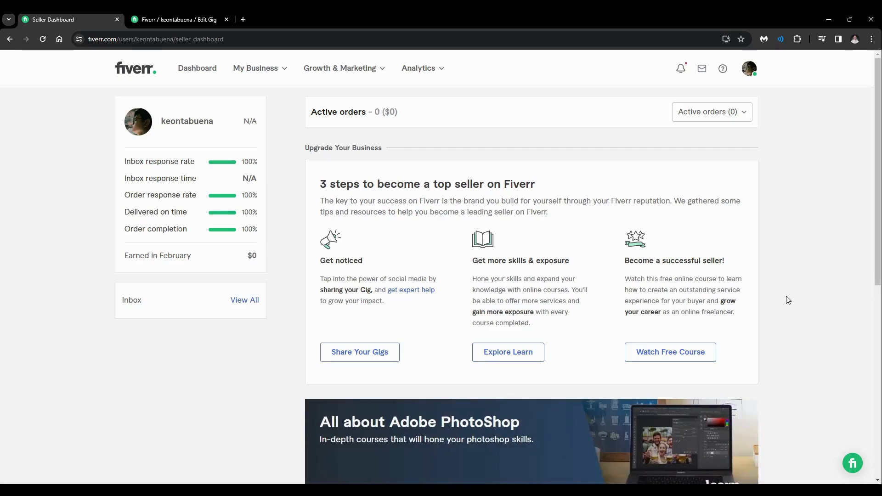
mouse_move(772, 250)
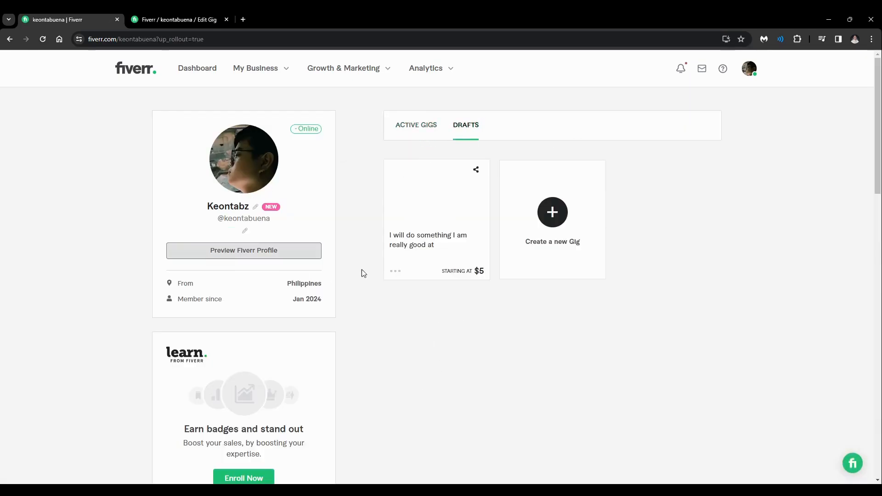
Open the draft gig 'I will do something I am really good at' via Gig Actions > Edit
scroll("down", 3)
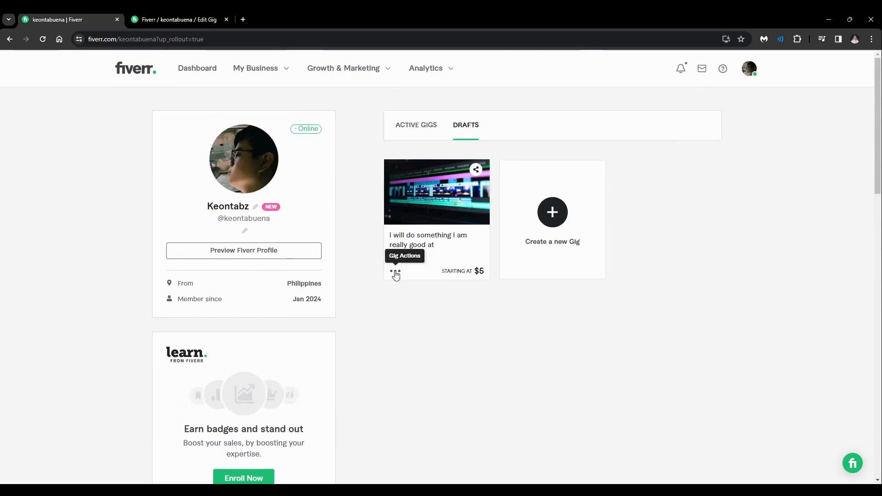
left_click(396, 274)
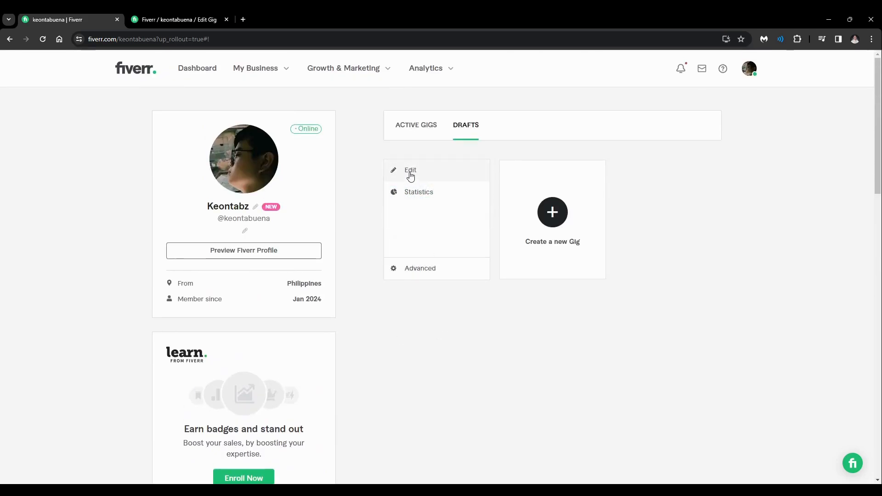
left_click(410, 170)
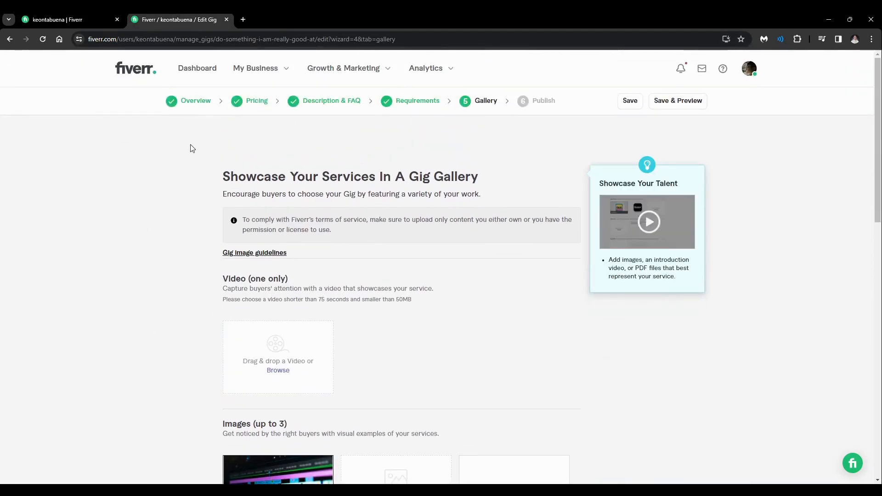
mouse_move(193, 118)
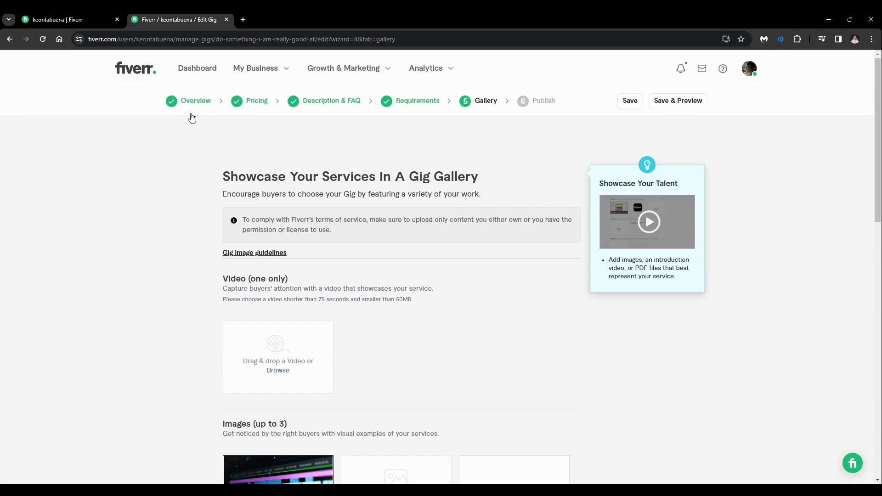
mouse_move(316, 117)
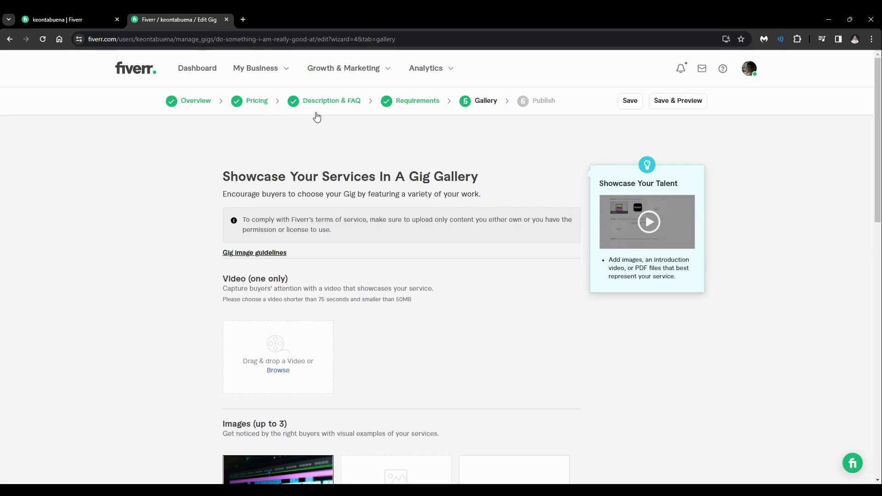
mouse_move(351, 123)
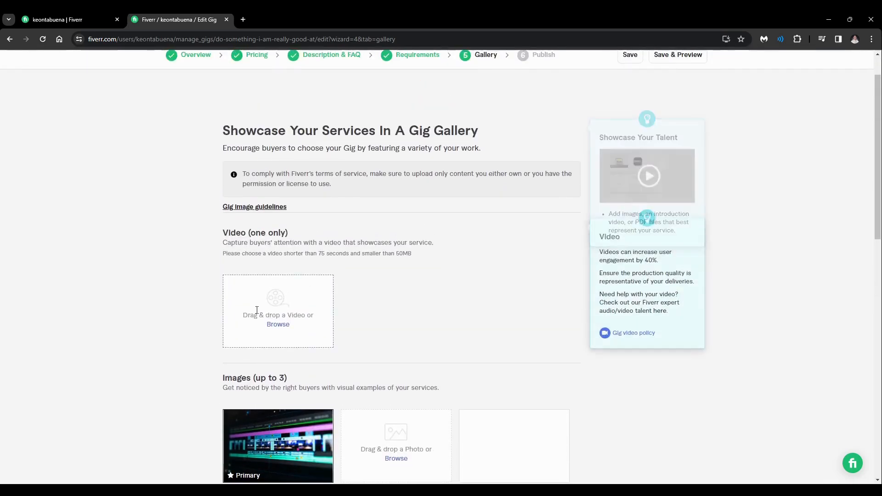
Scroll the Gallery page past the image slots to the Documents section and ownership declaration
scroll("down", 3)
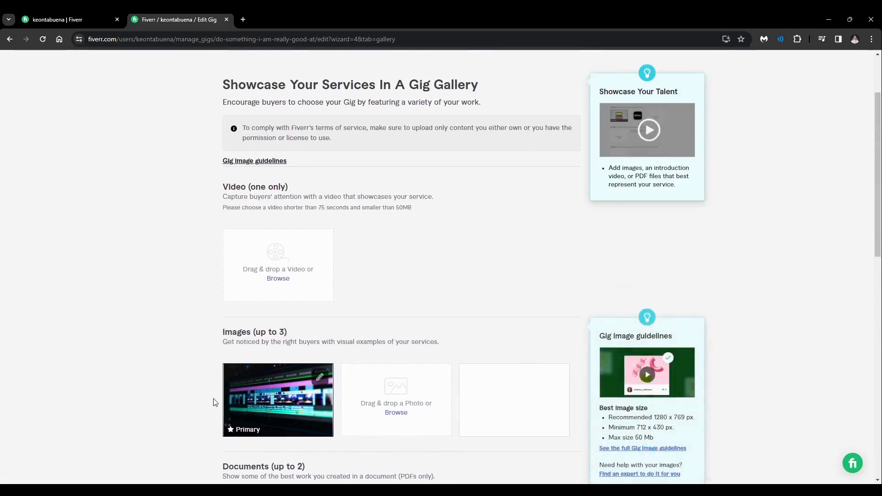
scroll("down", 3)
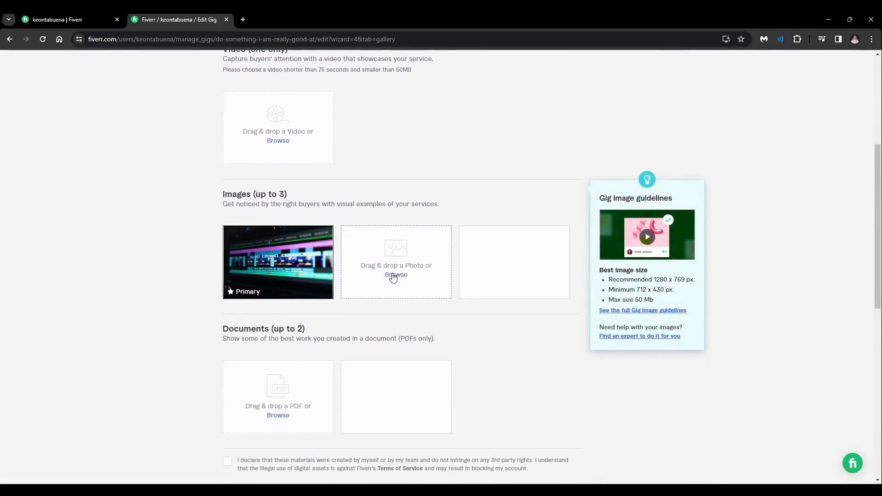